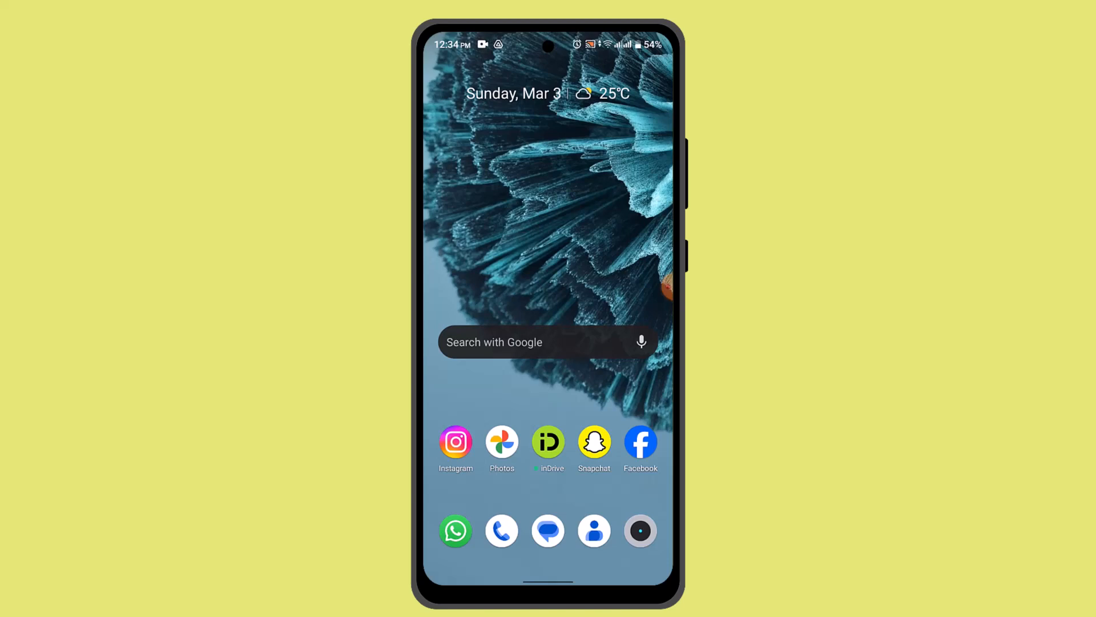
# Step: Launch Snapchat from the home screen to reach Memories
pyautogui.click(594, 442)
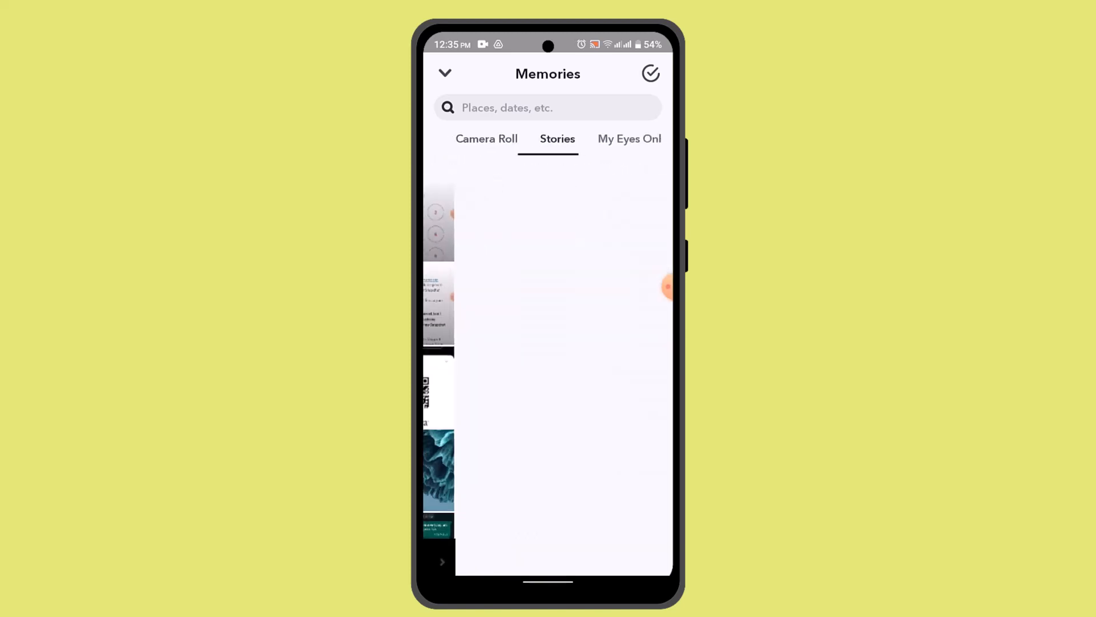
# Step: Open the February 14, 2024 candle-lit cake snap and show its options
pyautogui.click(629, 139)
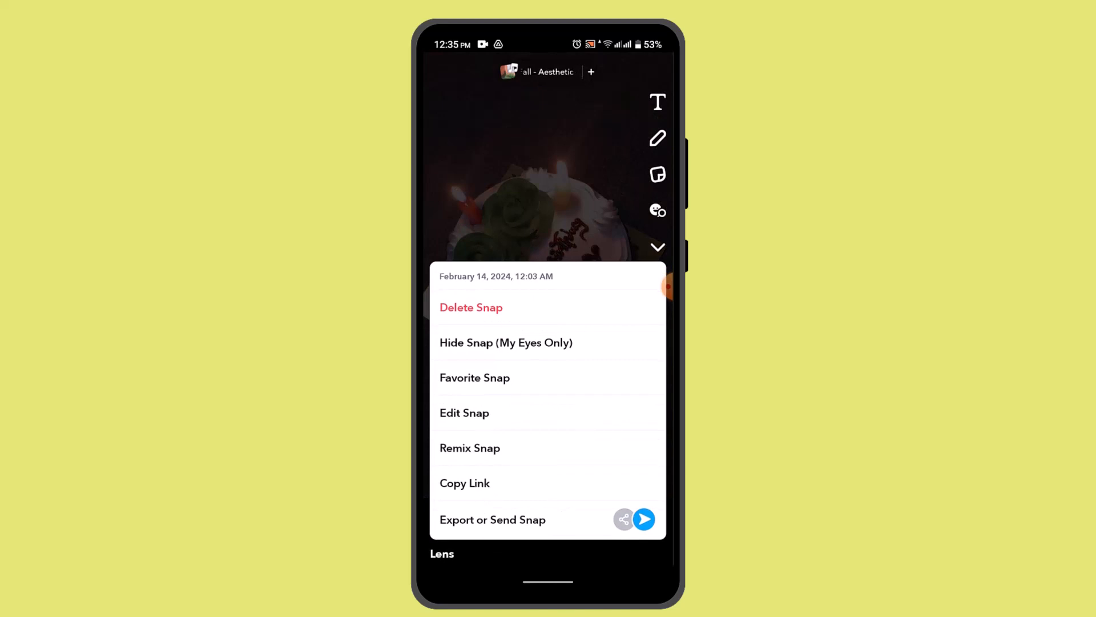
# Step: Hide the cake snap in My Eyes Only and confirm the move
pyautogui.click(506, 343)
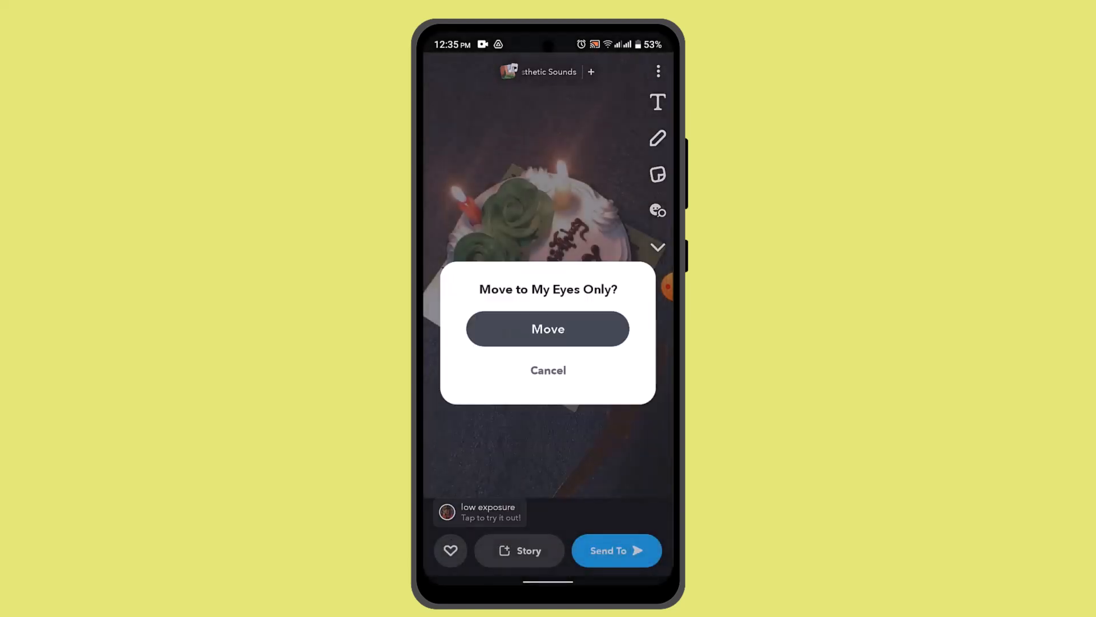
pyautogui.click(548, 328)
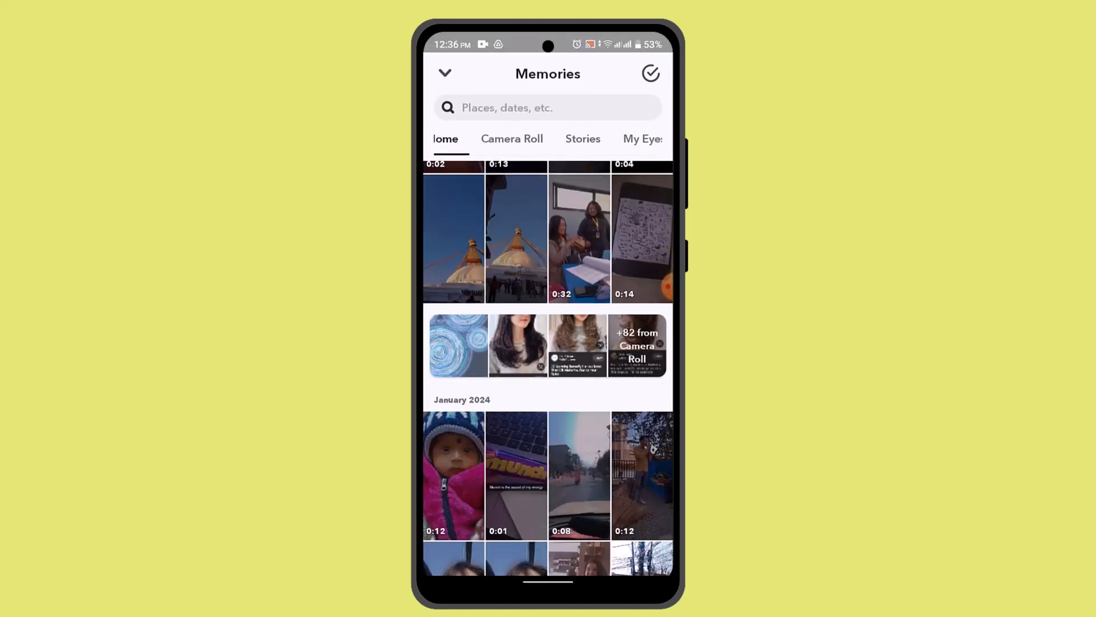
# Step: Open My Eyes Only in Memories and start entering the passcode digits
pyautogui.click(642, 139)
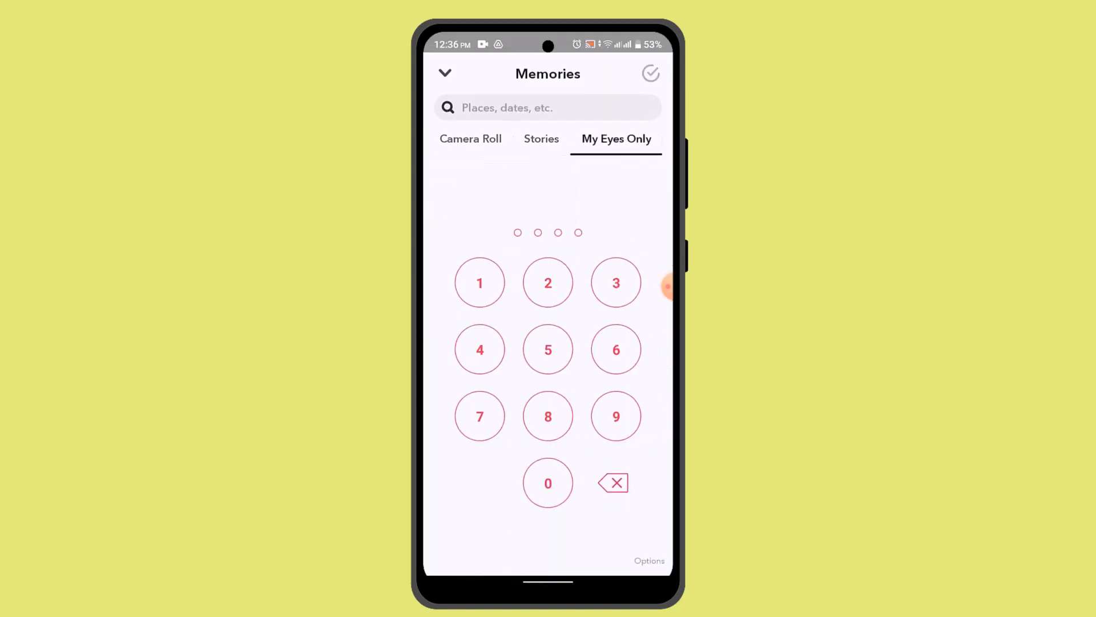
pyautogui.click(548, 483)
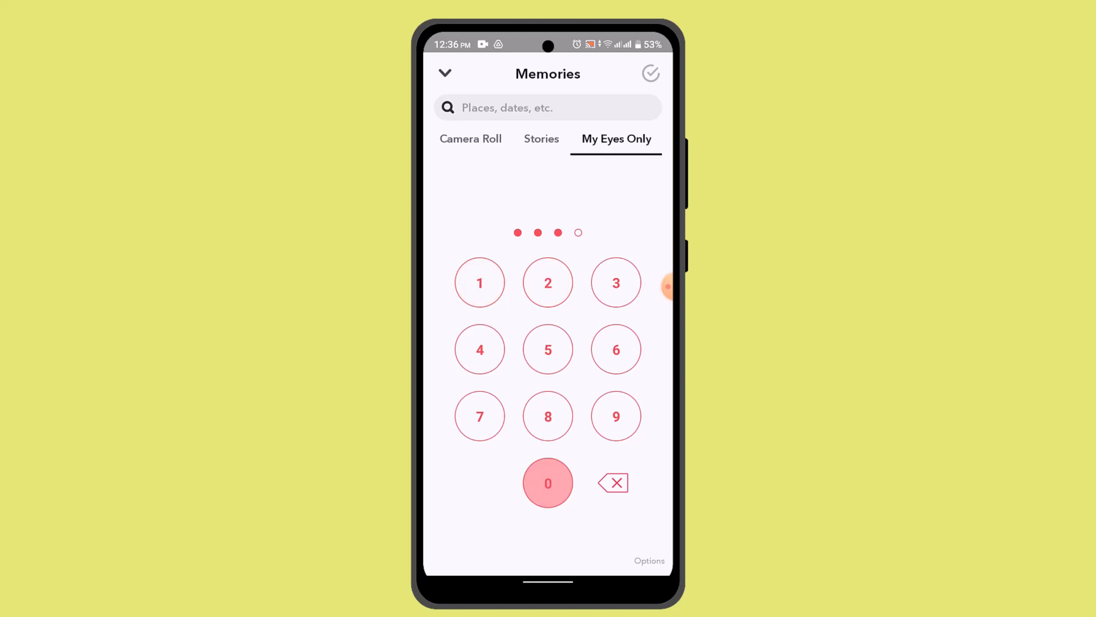